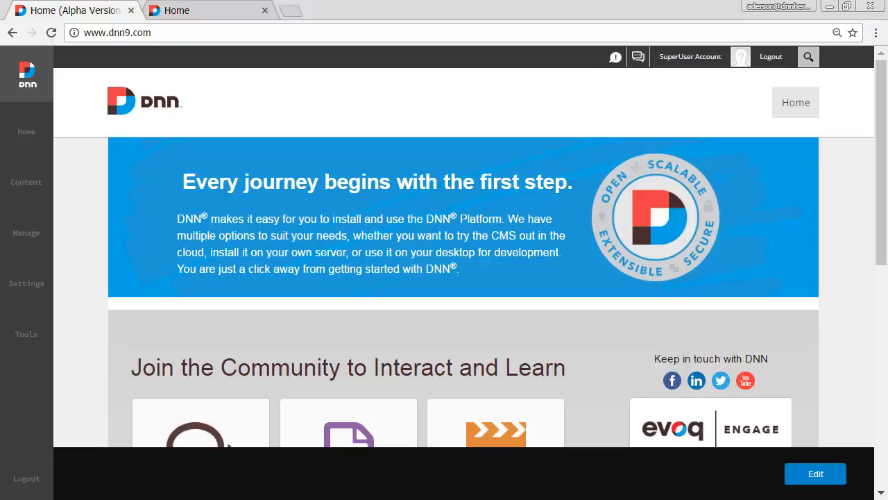
mouse_move(251, 161)
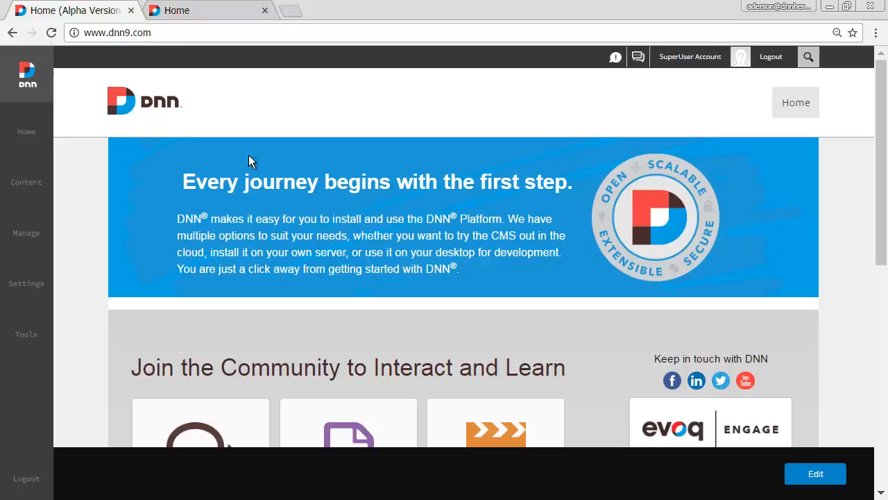
Open the SQL Console from the Persona Bar's Tools menu in DNN 9.
left_click(25, 334)
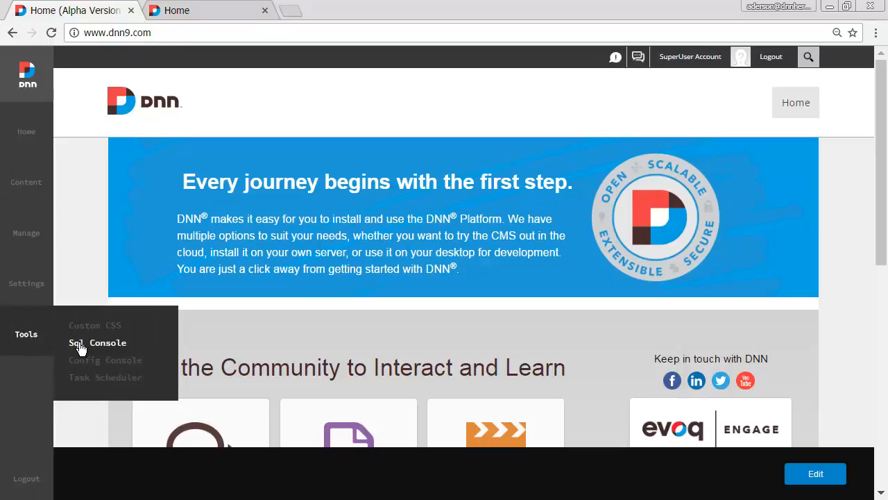
left_click(97, 342)
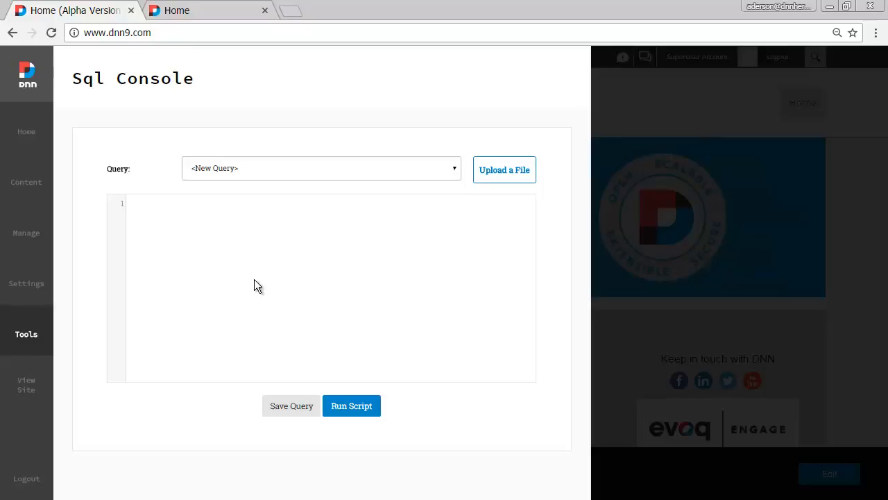
mouse_move(218, 46)
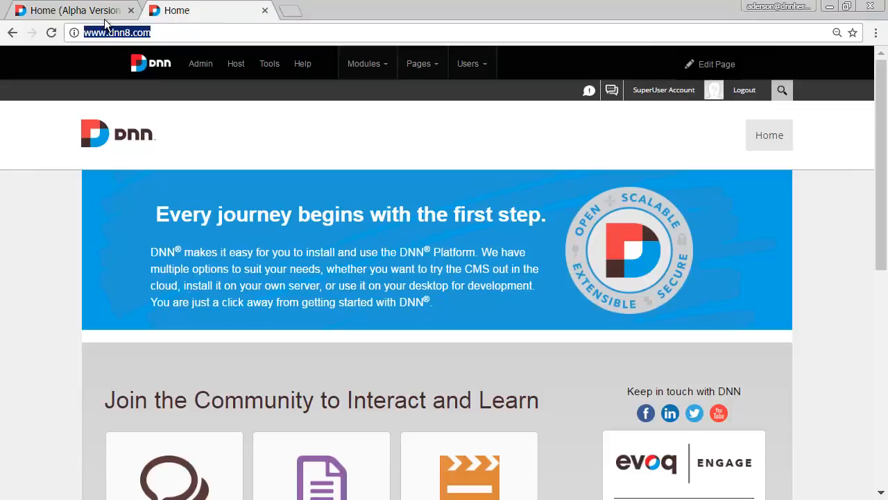
mouse_move(236, 63)
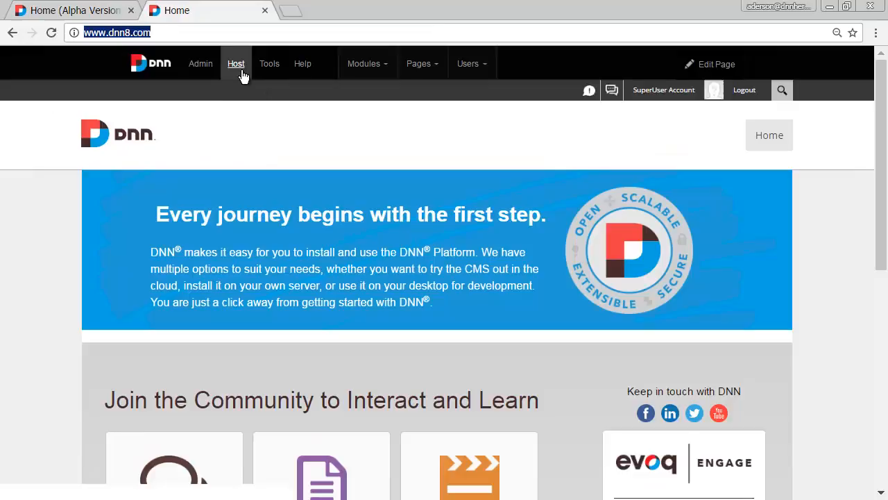
Open the Host SQL page from the Host menu on the DNN 8 site.
left_click(236, 63)
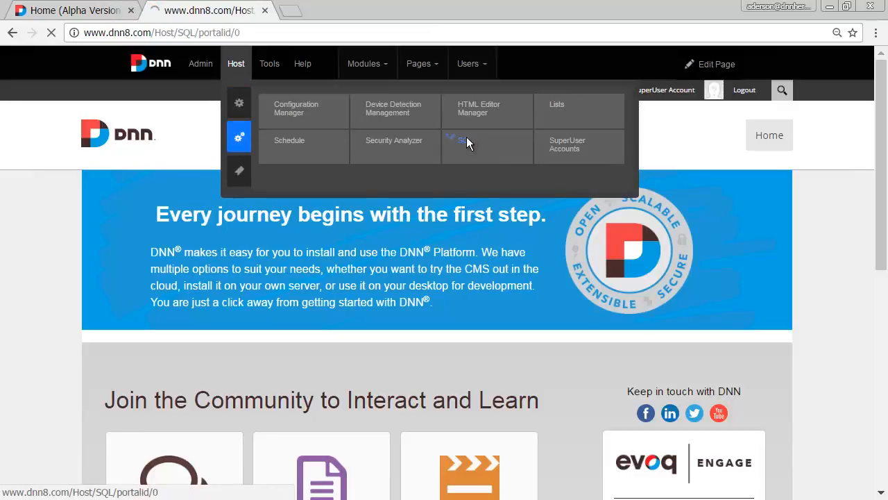
left_click(461, 140)
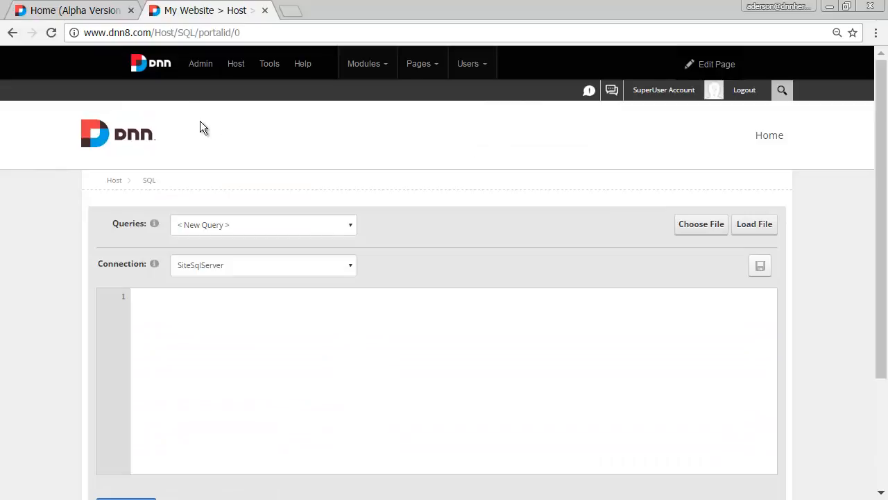
mouse_move(269, 185)
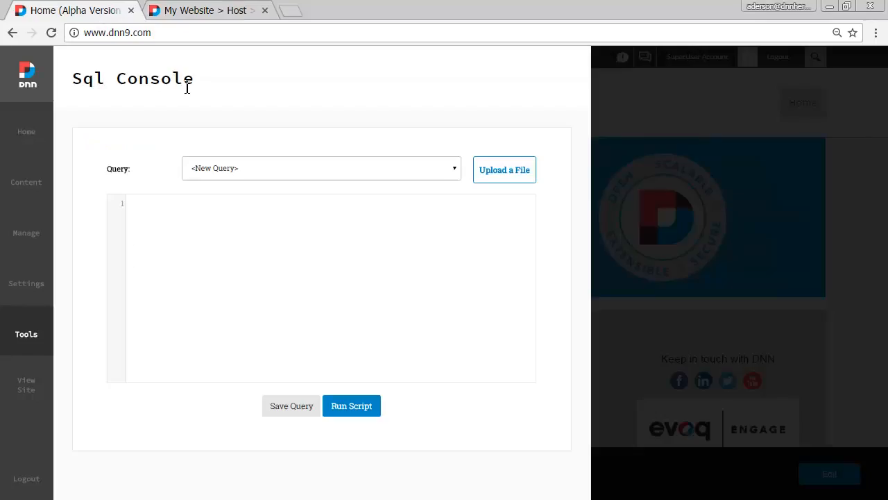
left_click(70, 10)
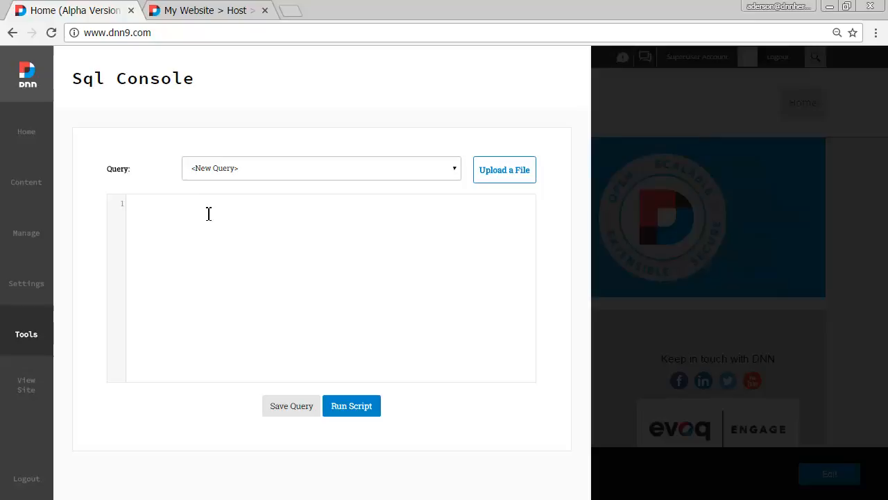
mouse_move(257, 173)
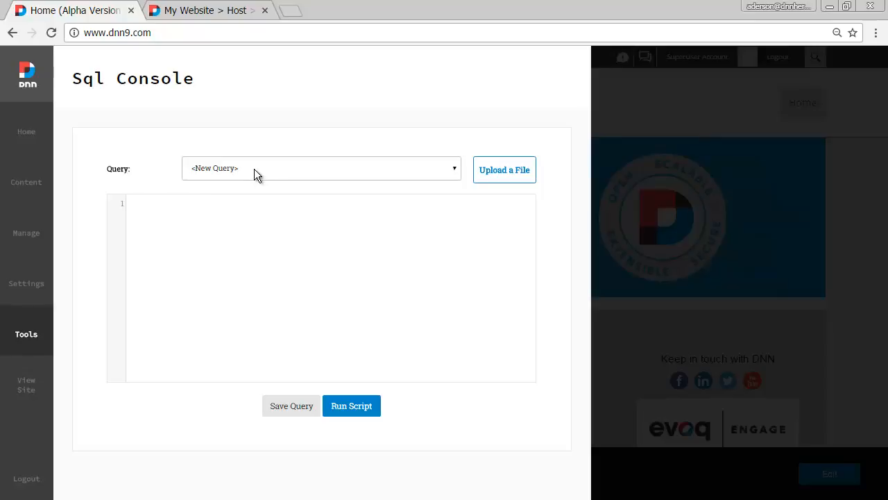
mouse_move(205, 9)
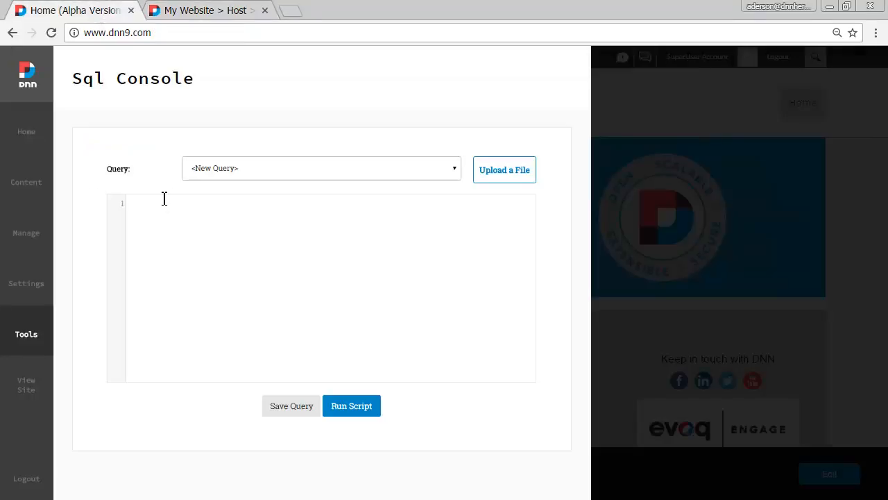
mouse_move(169, 195)
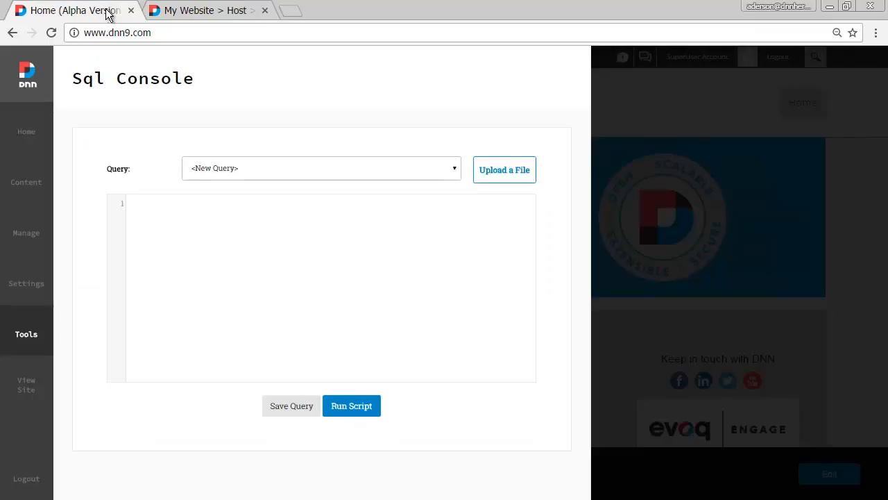
mouse_move(196, 193)
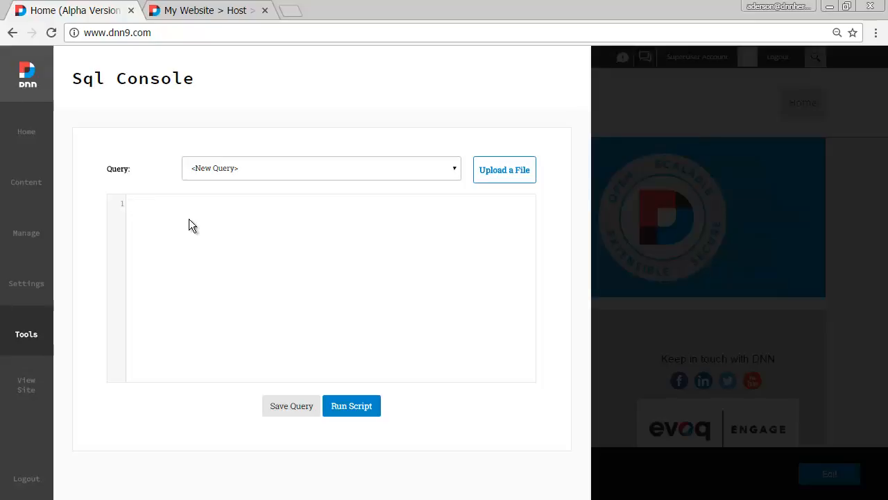
Run 'select * from tabs' in the DNN 9 console and scroll through the page records.
type("se")
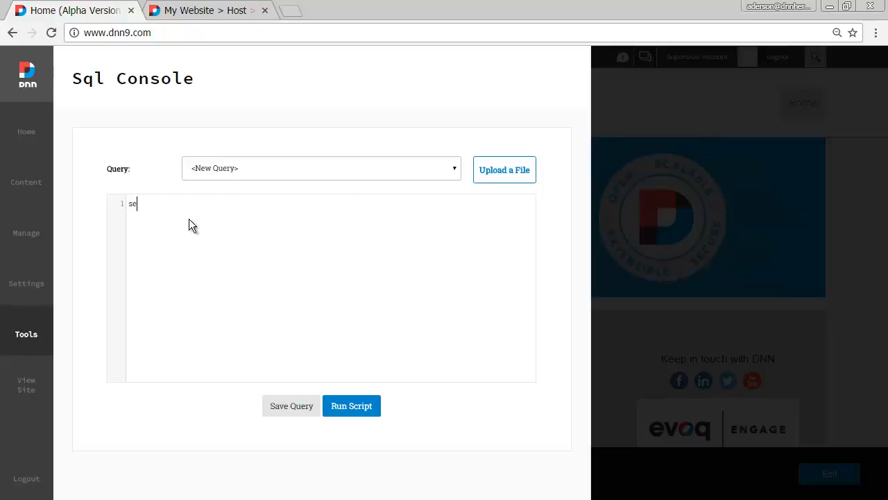
type("lect")
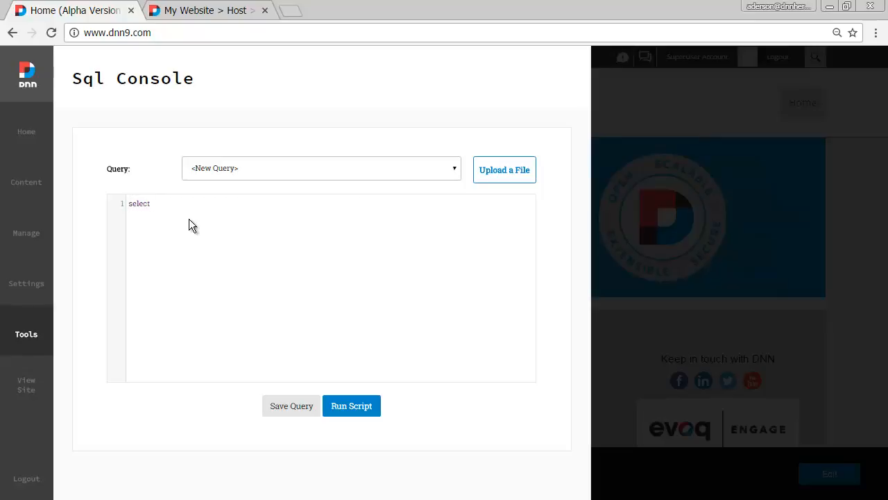
type("*")
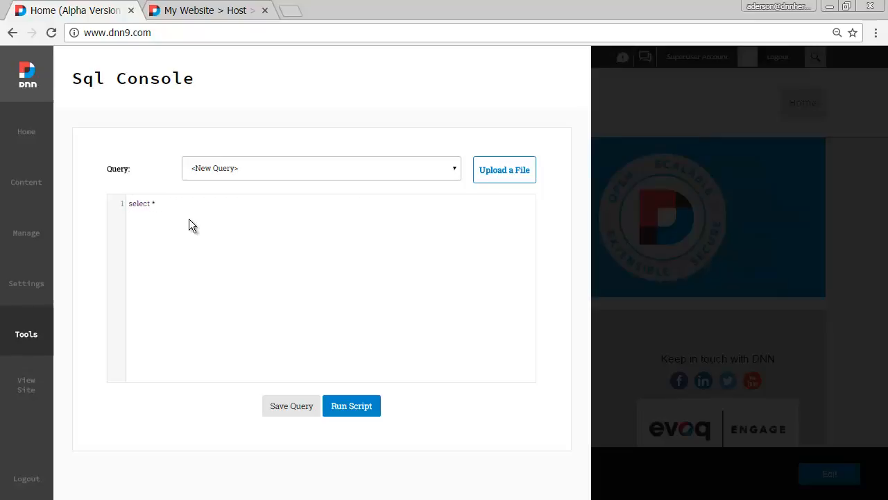
type("from tabs")
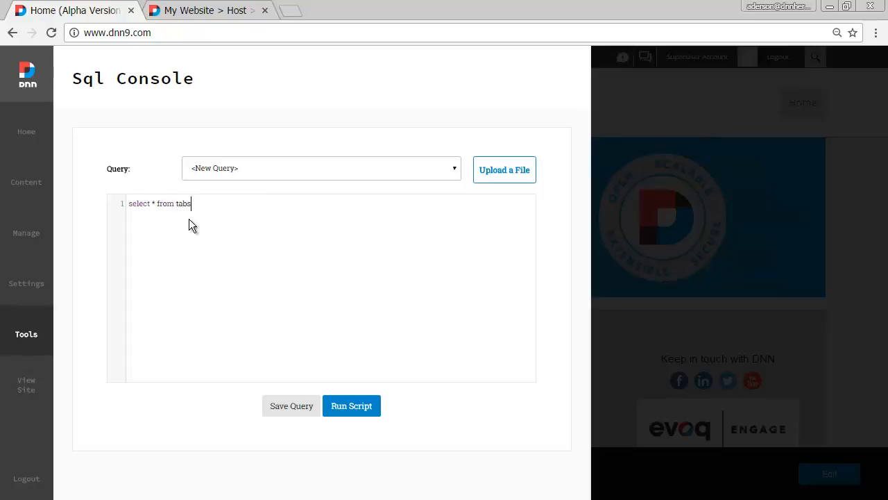
left_click(352, 405)
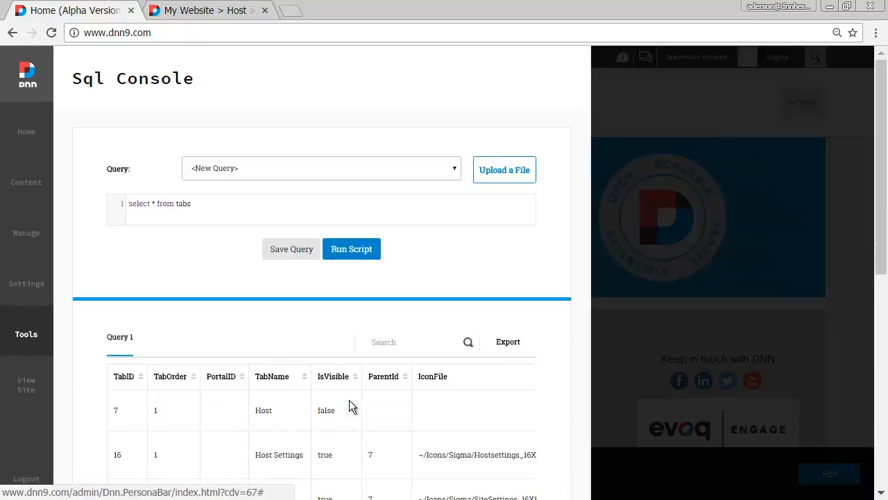
scroll("down", 3)
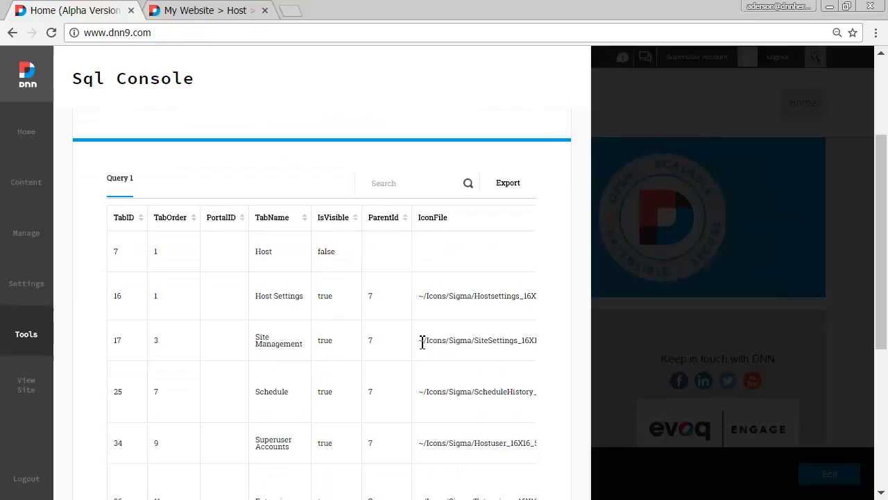
scroll("up", 3)
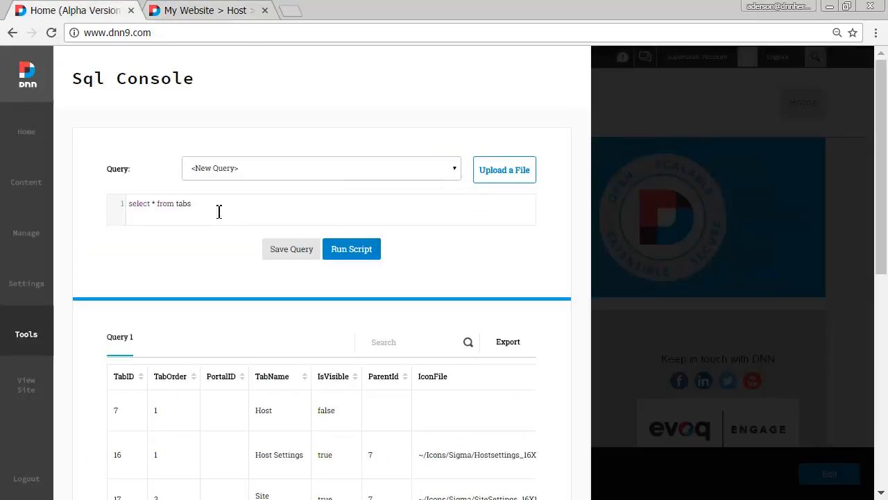
Run 'select * from tabs' on the DNN 8 Host SQL page, then view DNN 9's results.
left_click(201, 10)
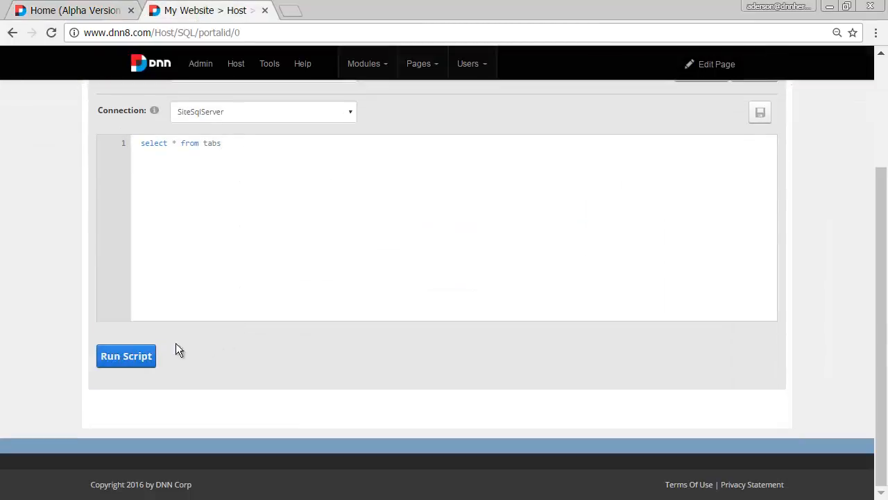
left_click(125, 356)
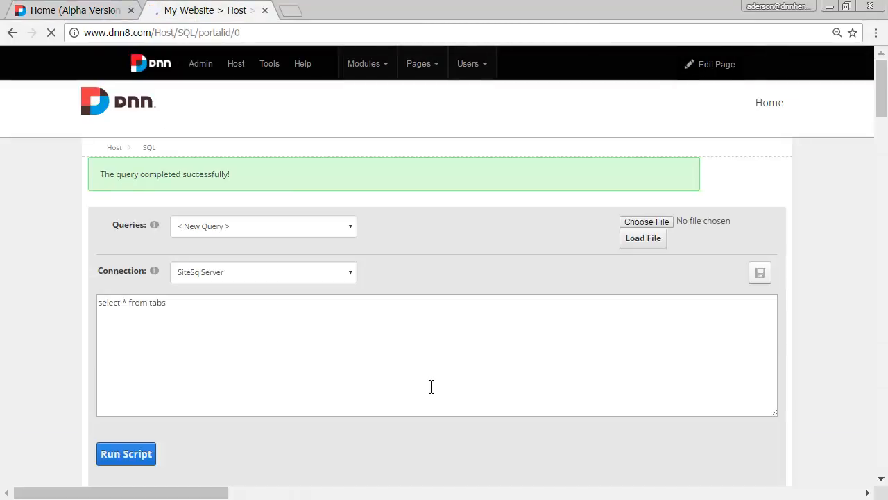
left_click(126, 453)
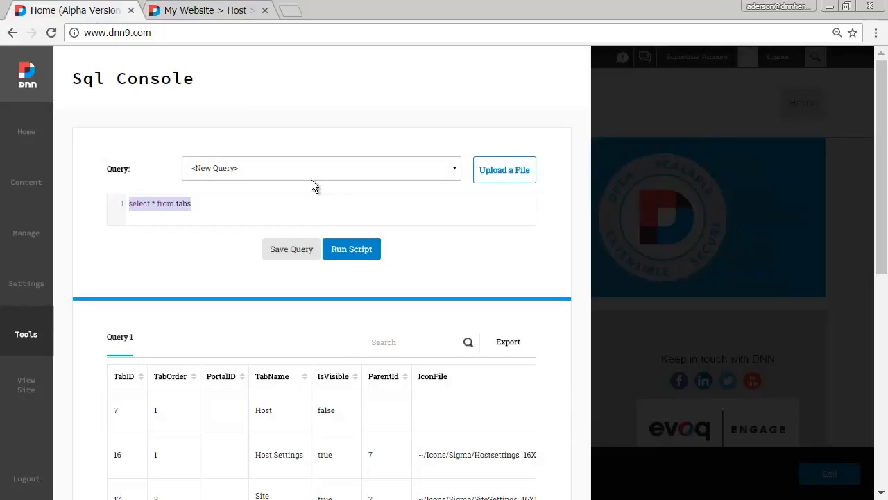
scroll("down", 3)
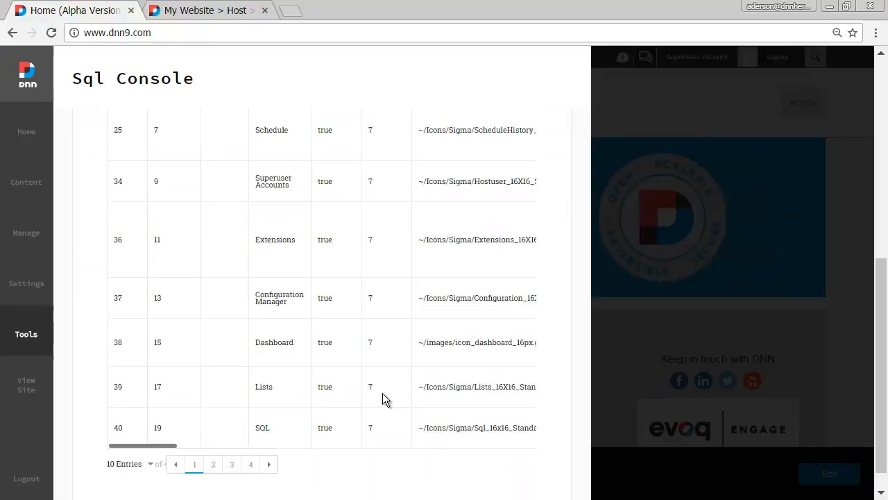
Compare the DNN 8 results and open the entries-per-page dropdown.
left_click(202, 10)
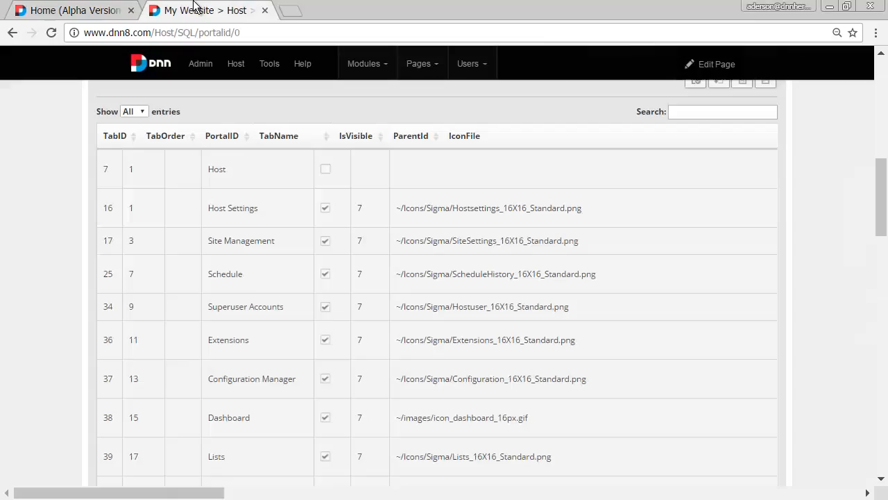
scroll("down", 3)
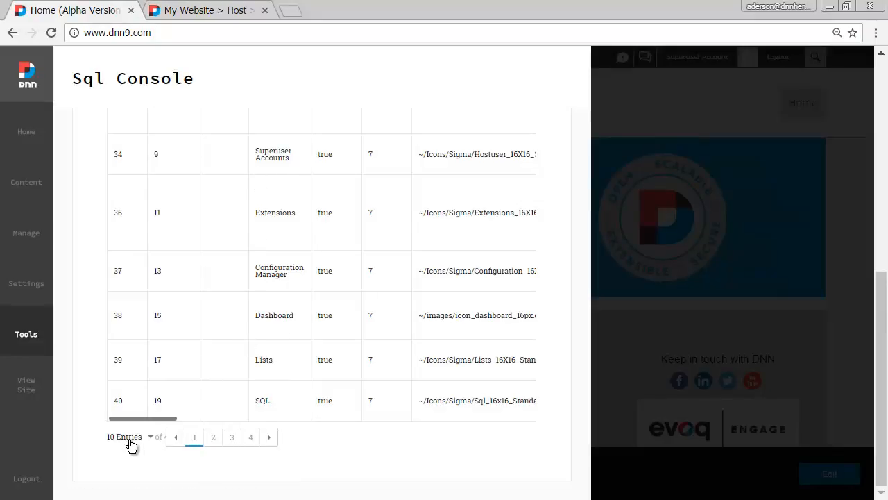
left_click(127, 437)
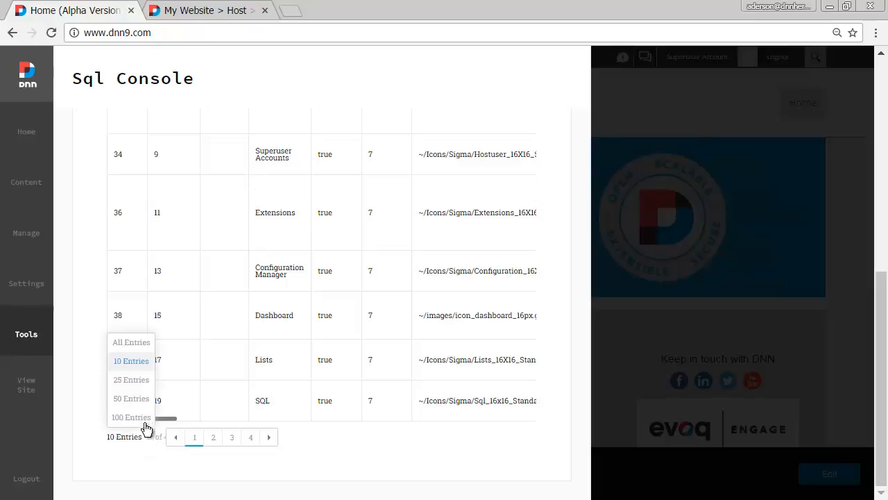
mouse_move(215, 467)
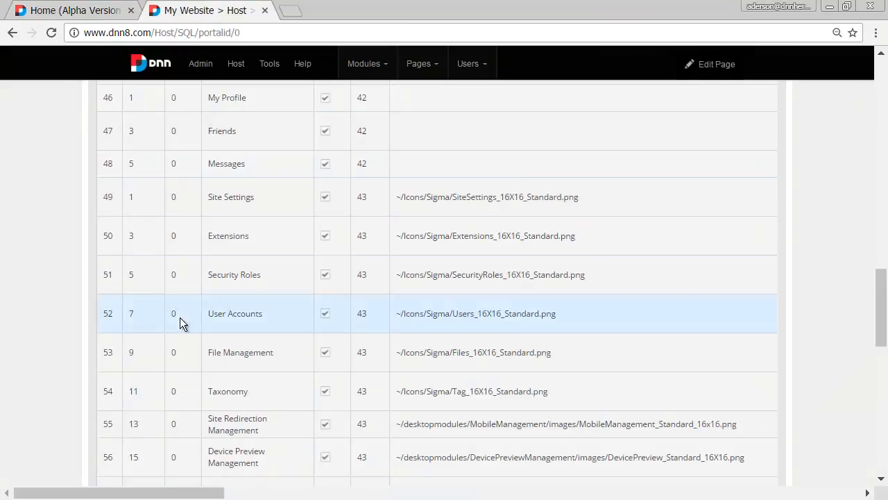
Scroll the DNN 8 results, then return to the DNN 9 console and scroll up.
scroll("down", 3)
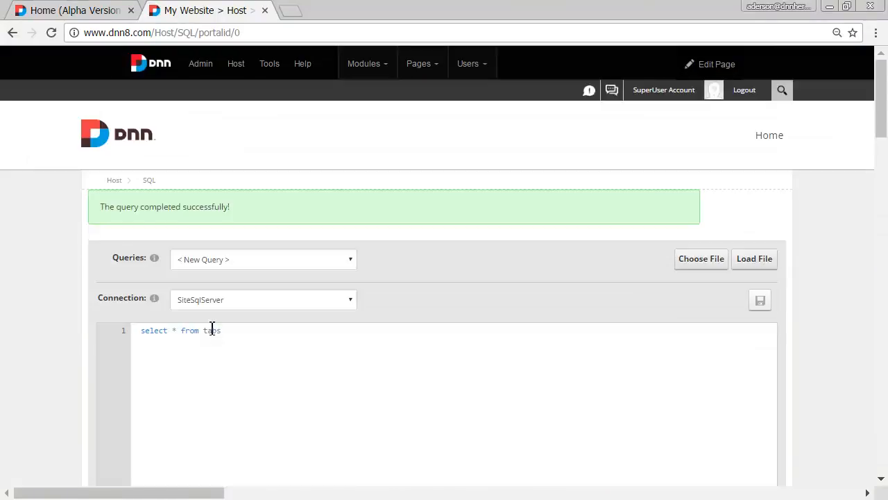
left_click(69, 10)
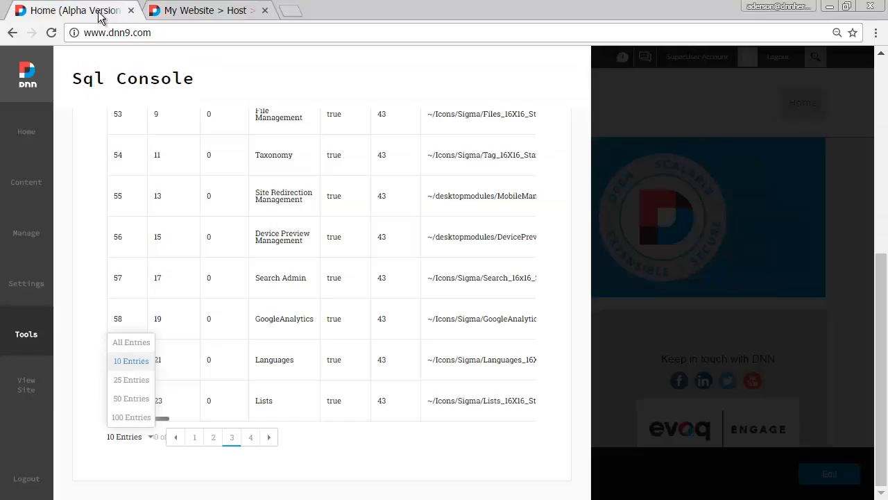
scroll("up", 3)
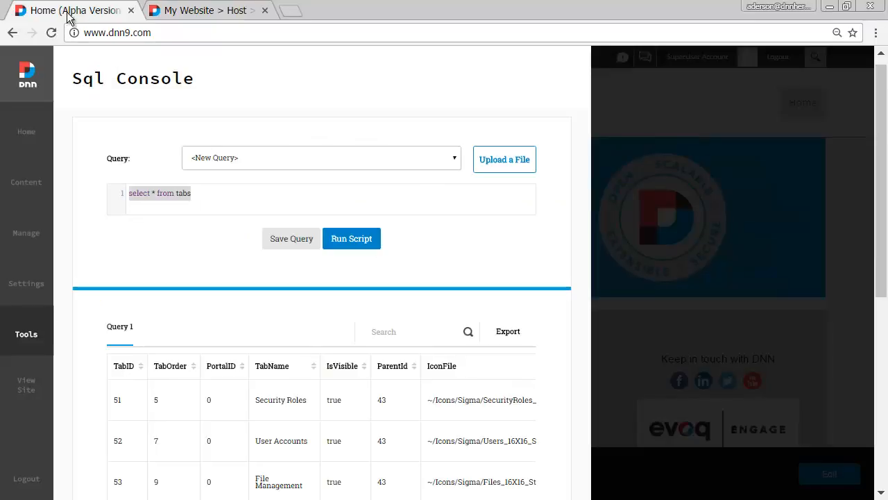
mouse_move(509, 331)
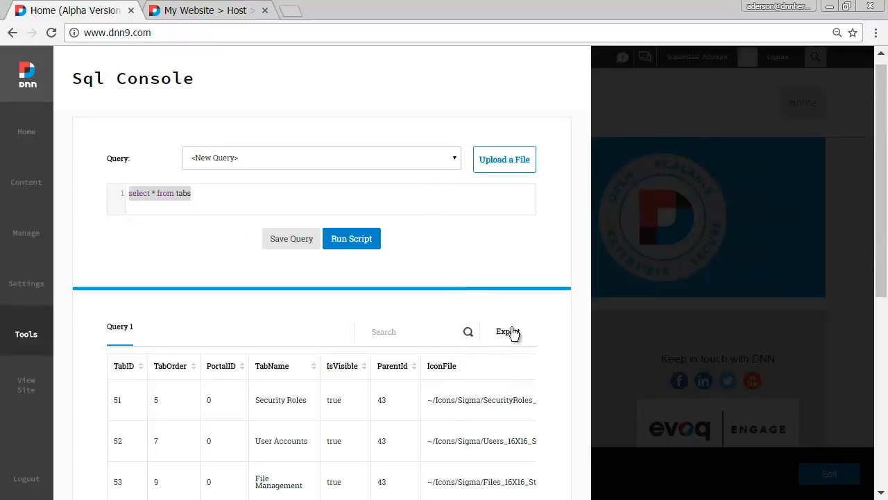
Show the Export options for the DNN 9 query results.
left_click(508, 331)
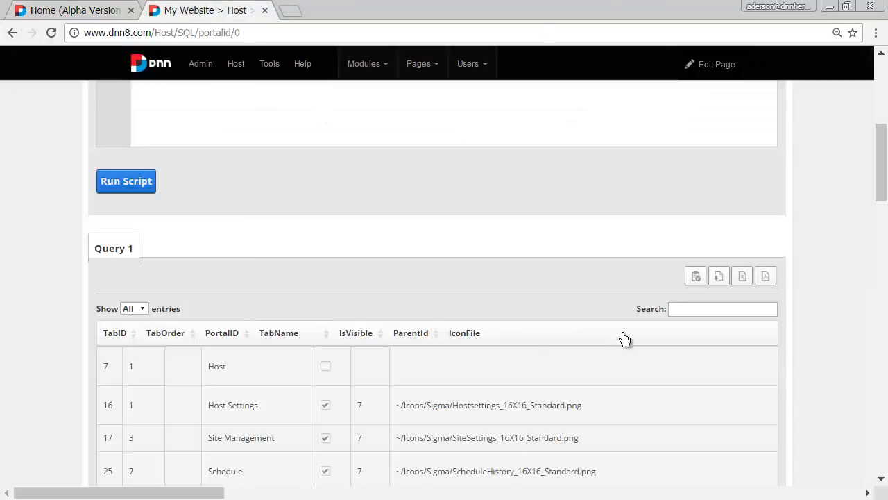
mouse_move(742, 277)
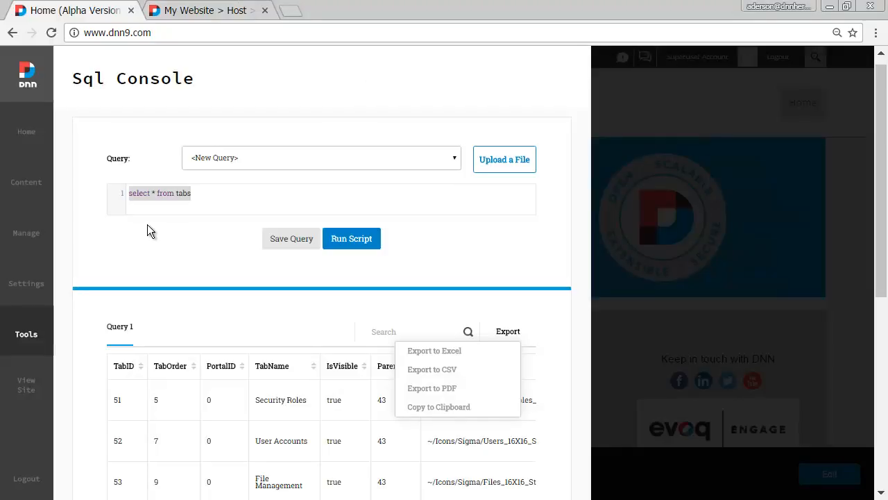
mouse_move(68, 300)
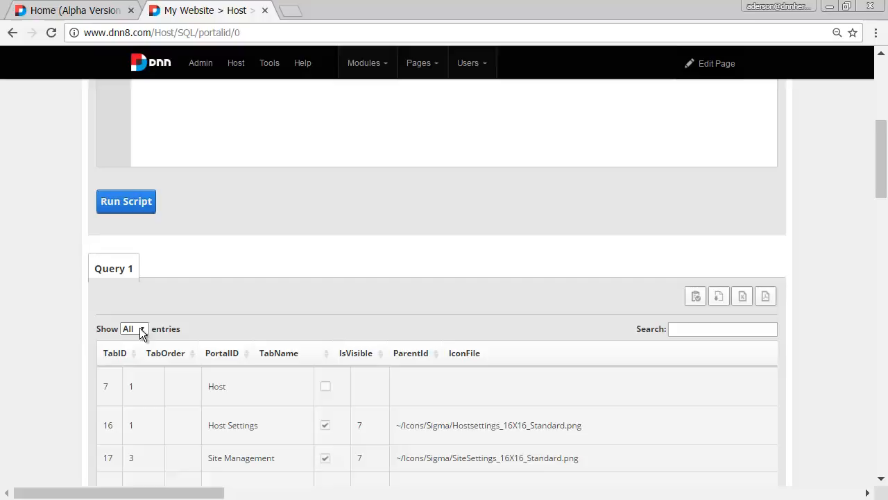
Show 10 entries per page in DNN 8, then open the DNN 9 Export menu.
left_click(134, 329)
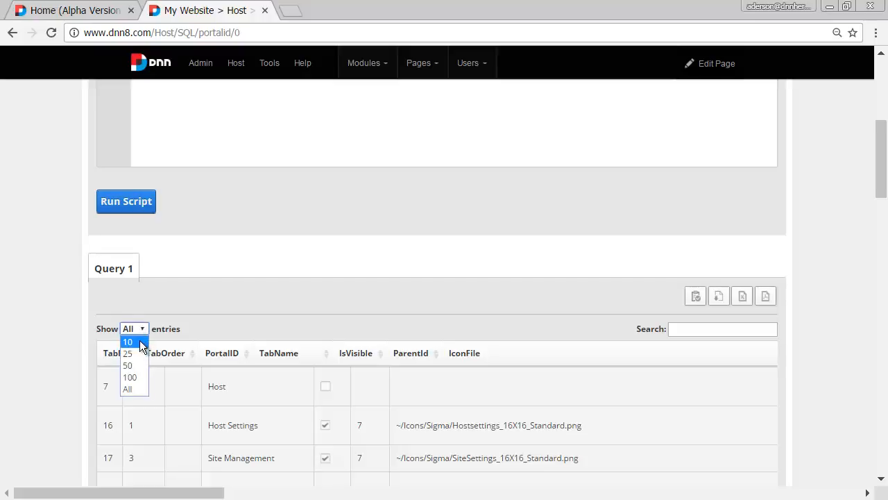
left_click(128, 341)
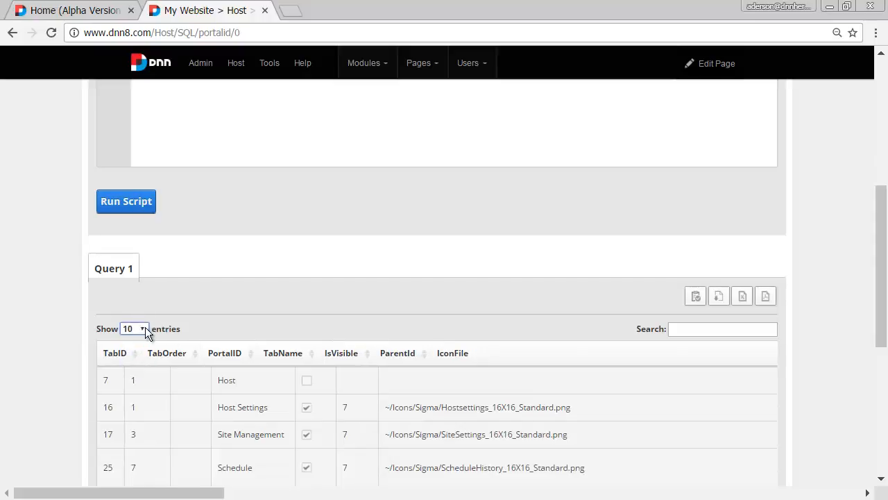
left_click(70, 10)
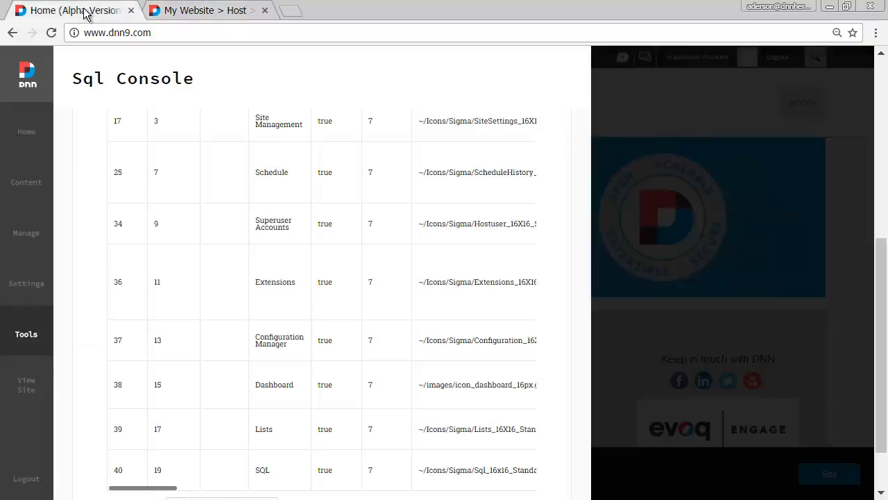
scroll("down", 3)
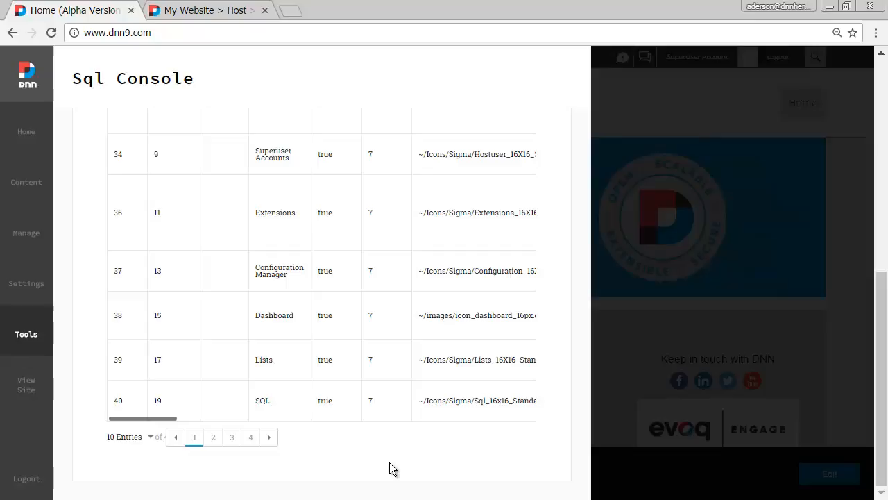
mouse_move(386, 468)
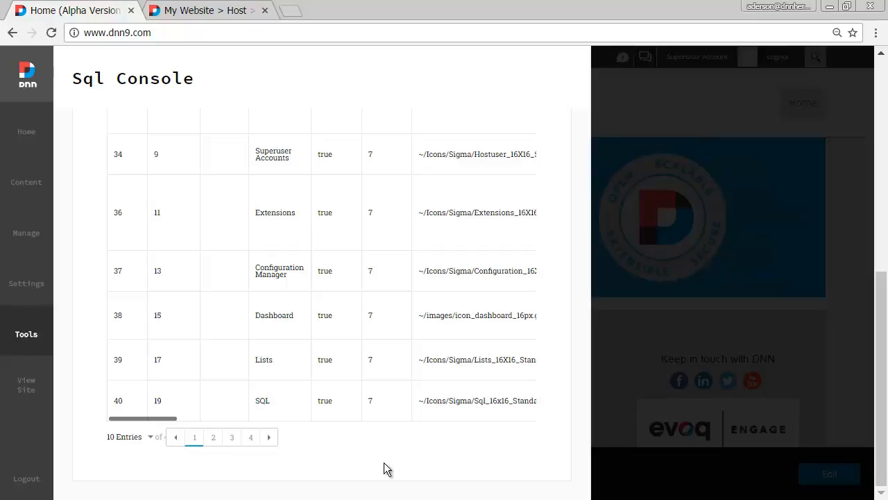
mouse_move(297, 463)
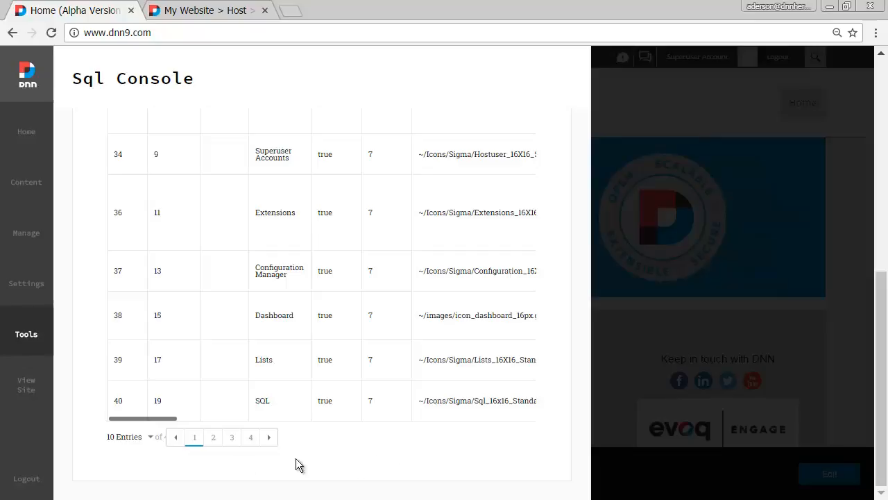
mouse_move(169, 443)
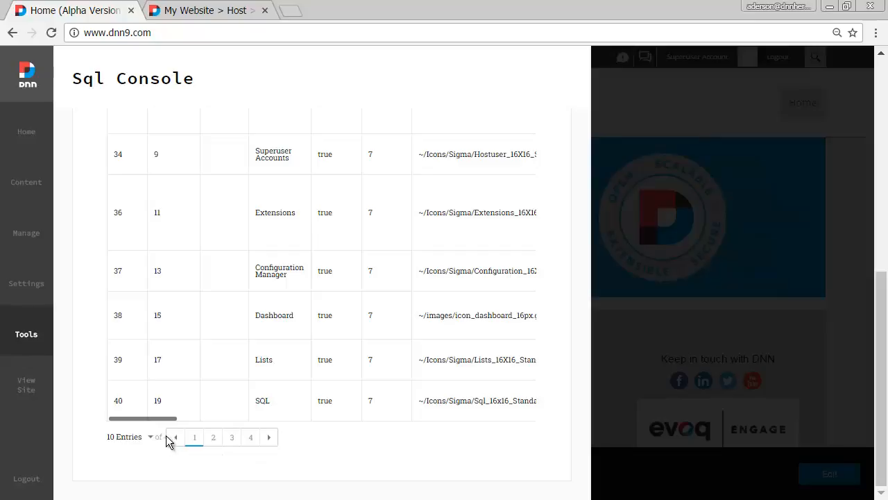
mouse_move(331, 442)
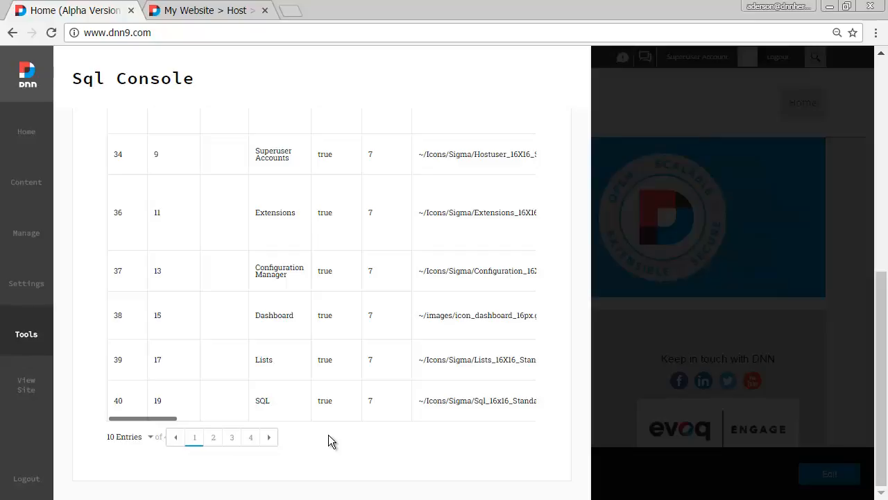
left_click(508, 306)
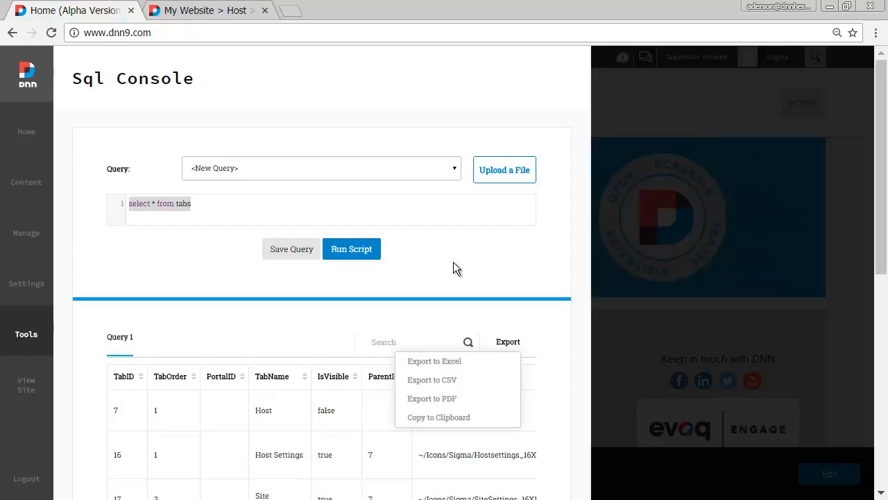
mouse_move(312, 313)
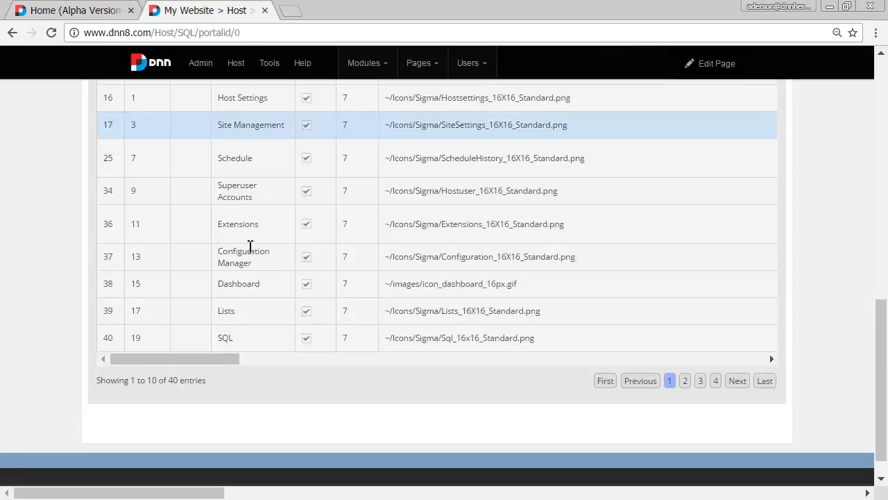
Scroll back up through the query results.
scroll("up", 3)
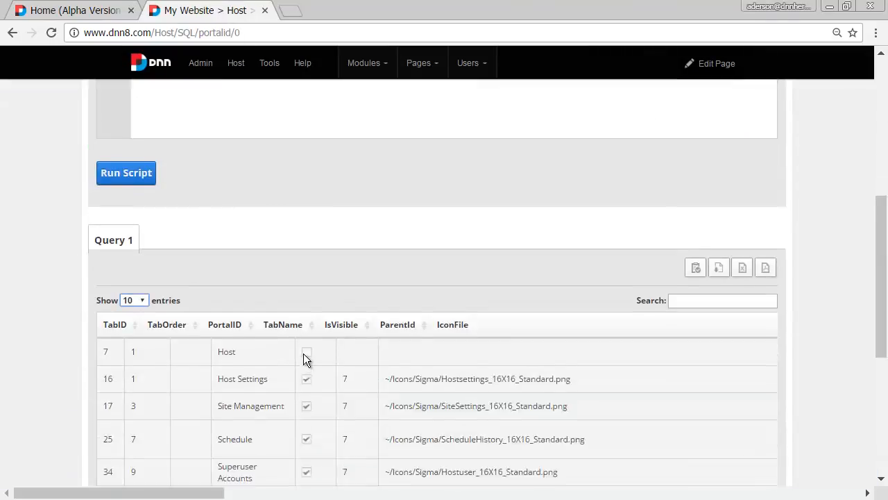
scroll("up", 3)
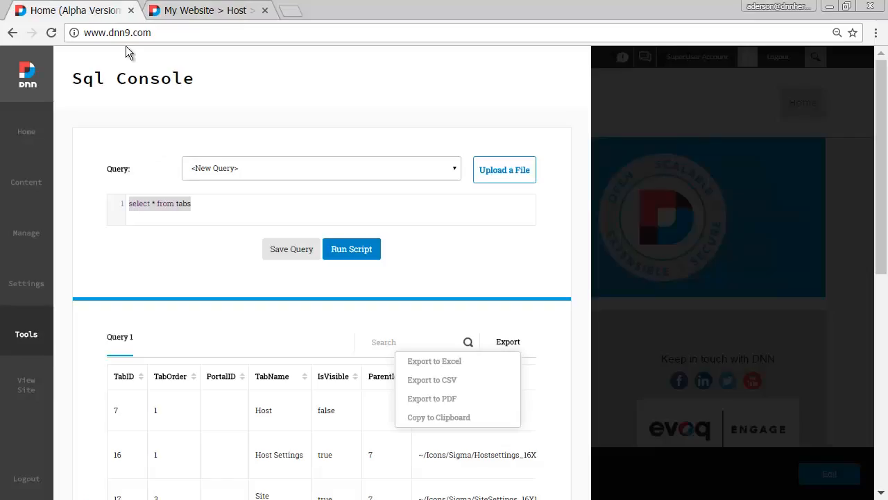
mouse_move(229, 105)
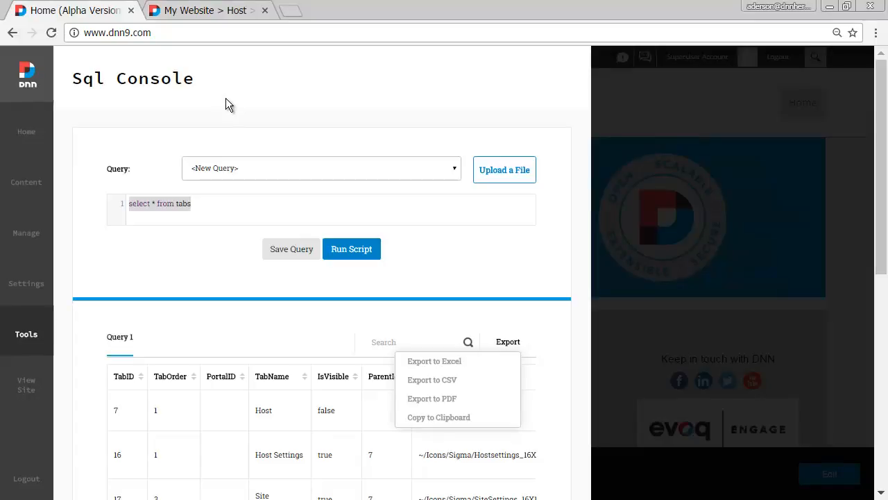
mouse_move(697, 113)
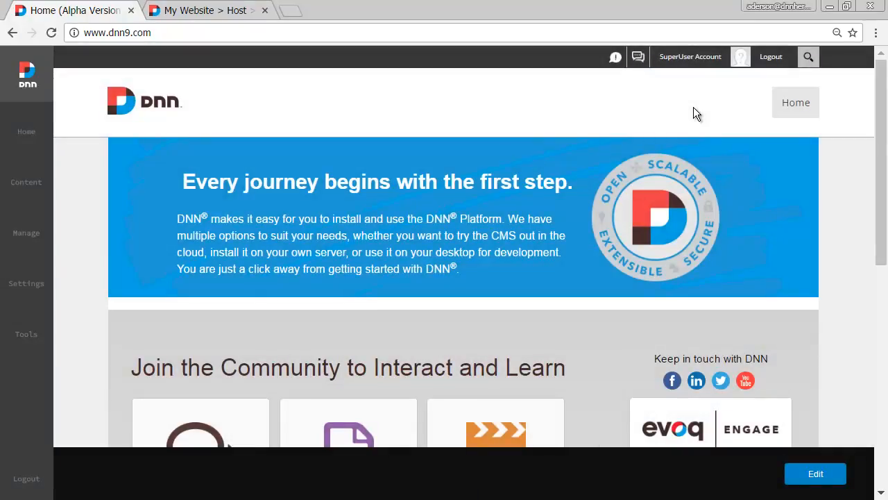
left_click(201, 10)
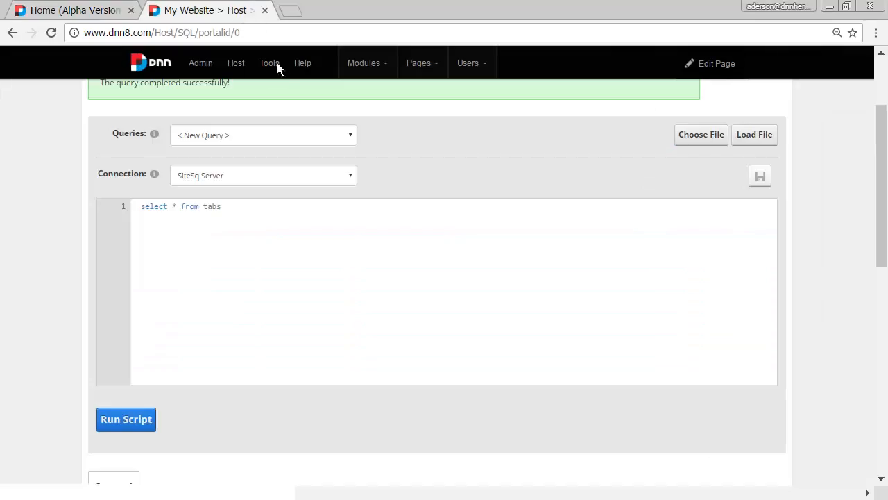
left_click(69, 10)
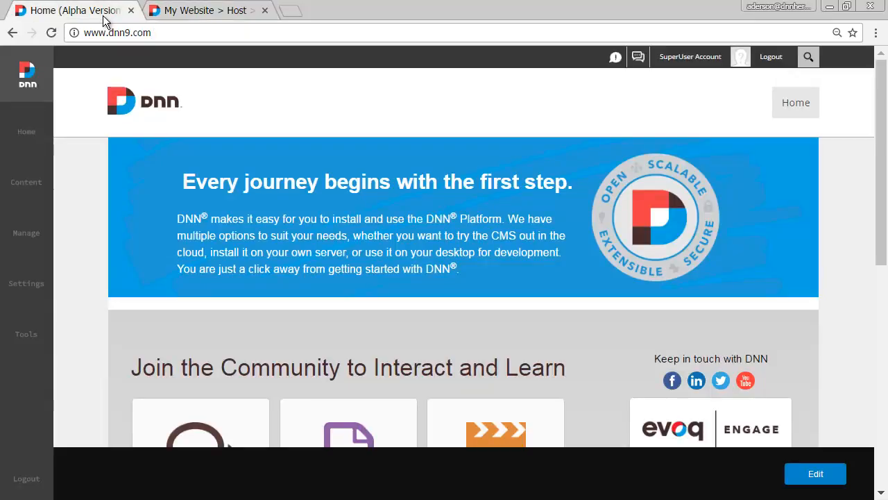
mouse_move(75, 241)
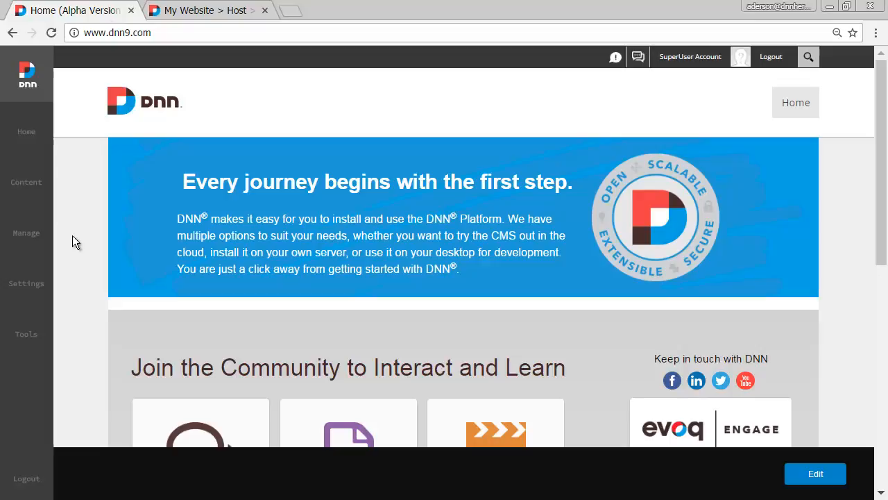
mouse_move(82, 239)
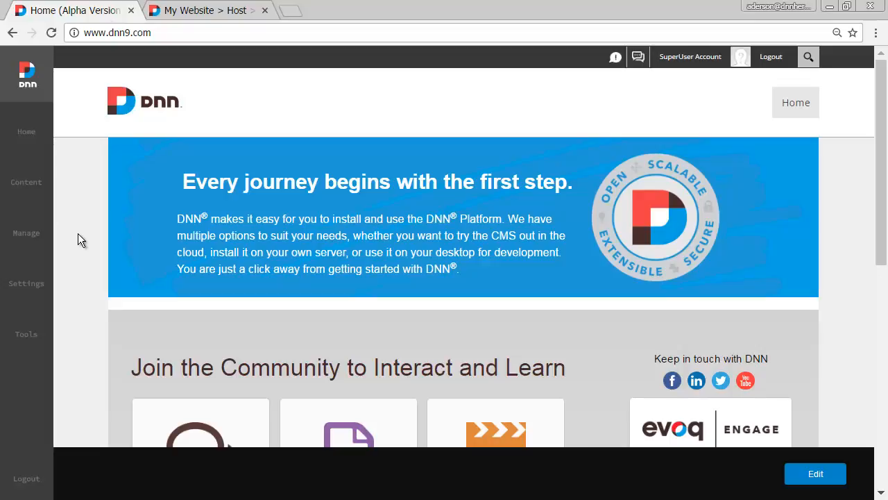
mouse_move(89, 212)
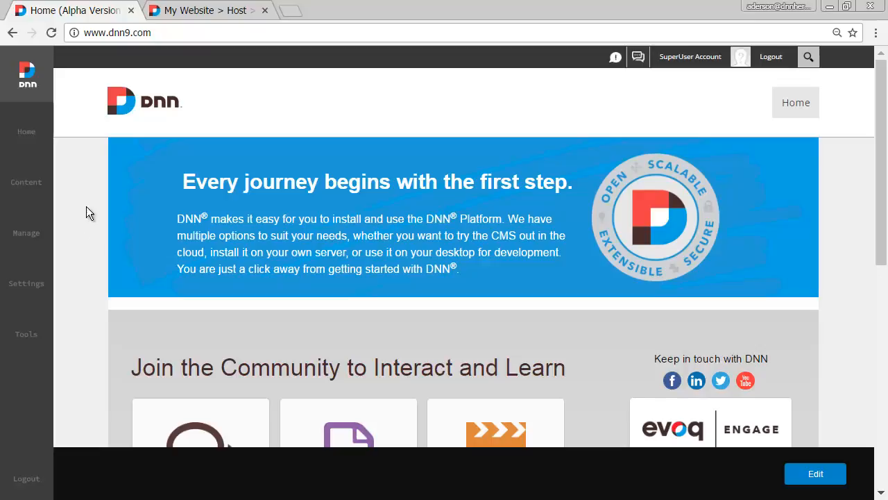
mouse_move(3, 423)
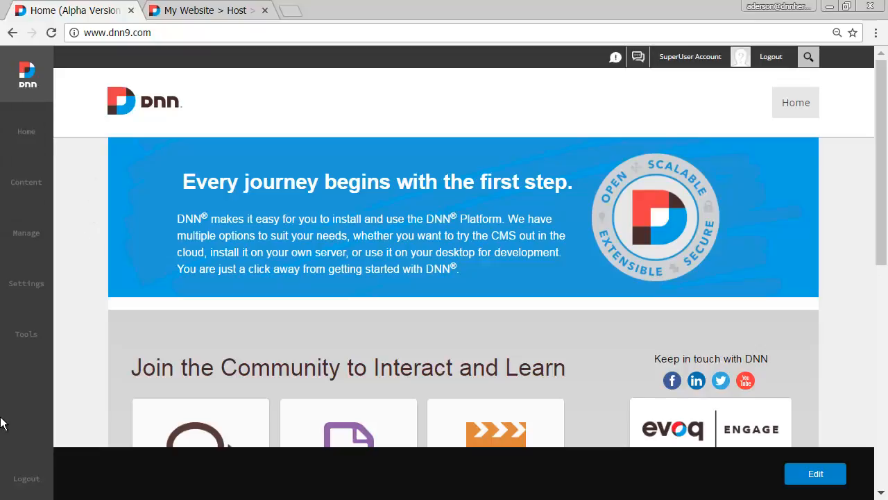